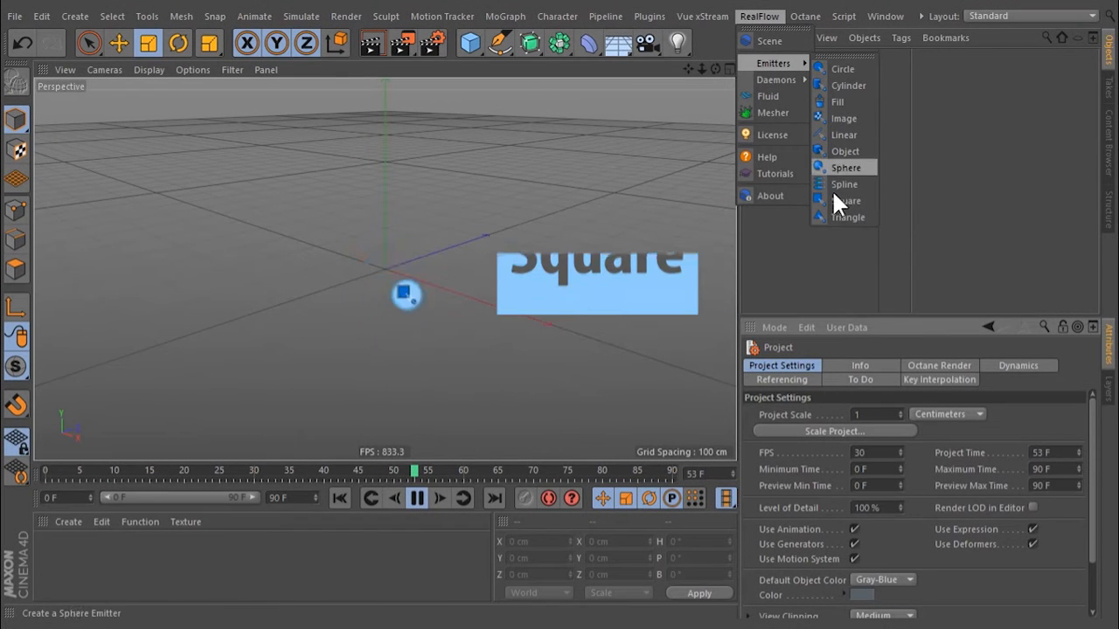
- Create a RealFlow square emitter that sprays fluid particles into the scene
left_click(846, 199)
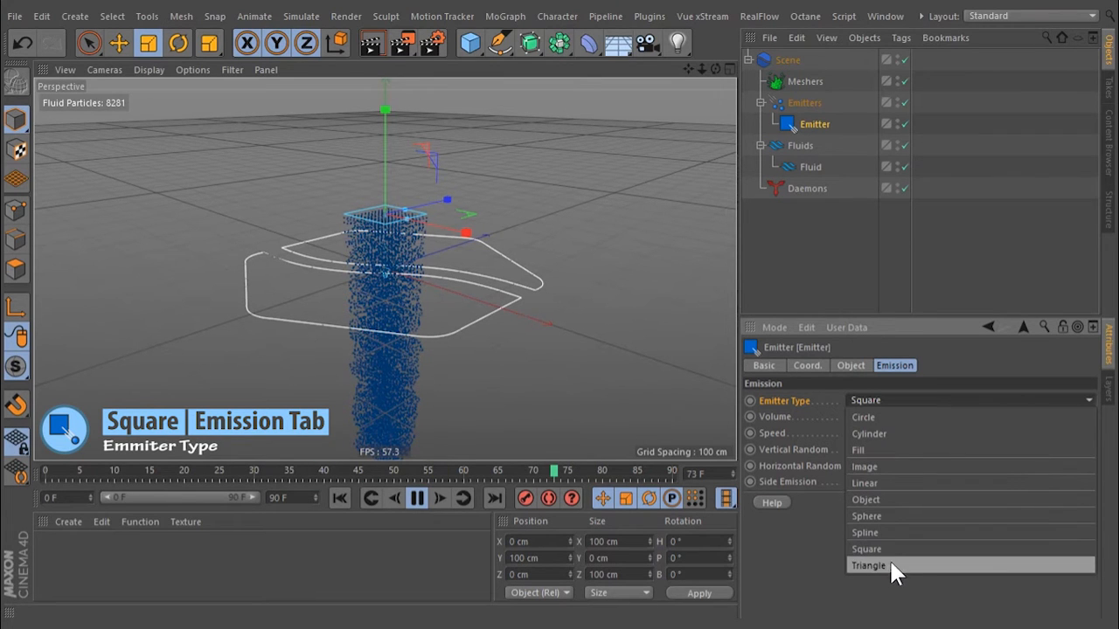
mouse_move(804, 558)
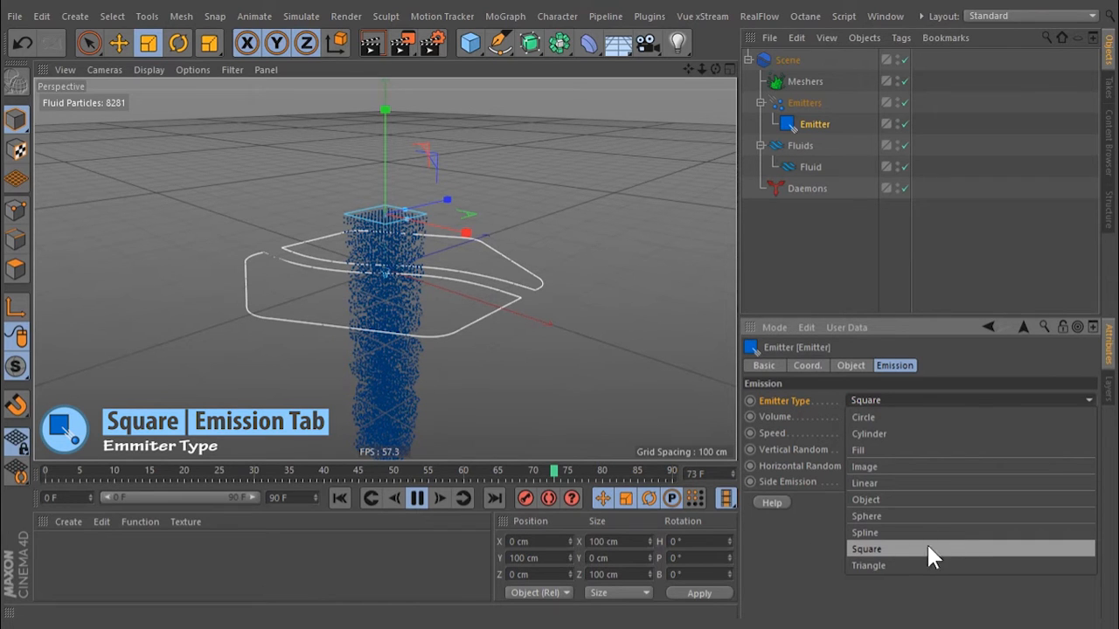
- Keep the emitter type Square, raise Volume to about 358 cm, then reset it to 0 cm
left_click(867, 549)
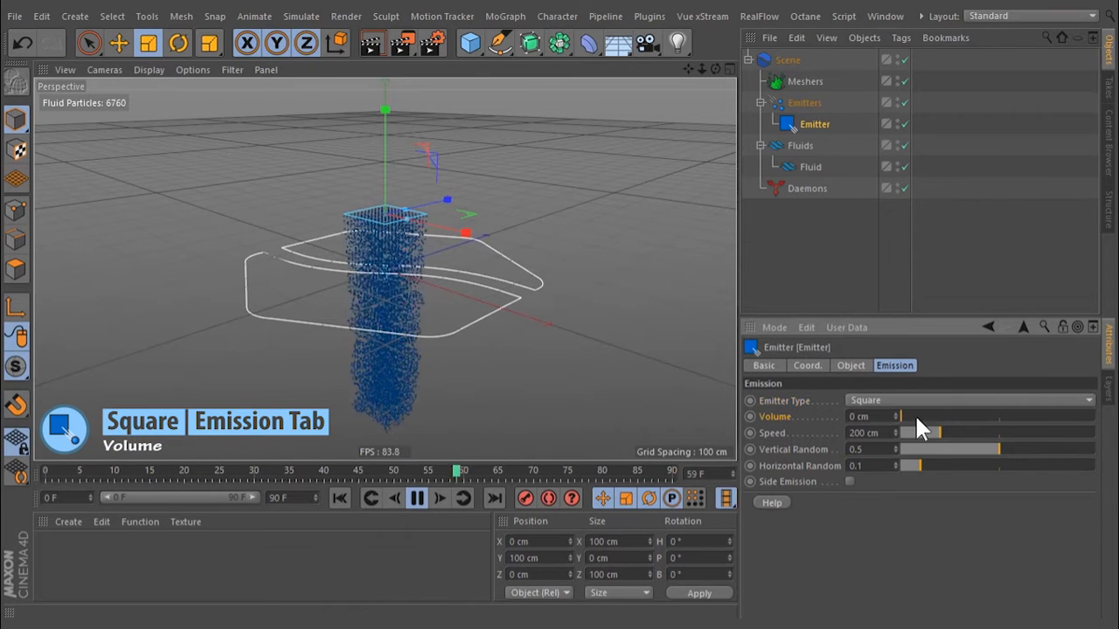
left_click_drag(901, 416, 961, 416)
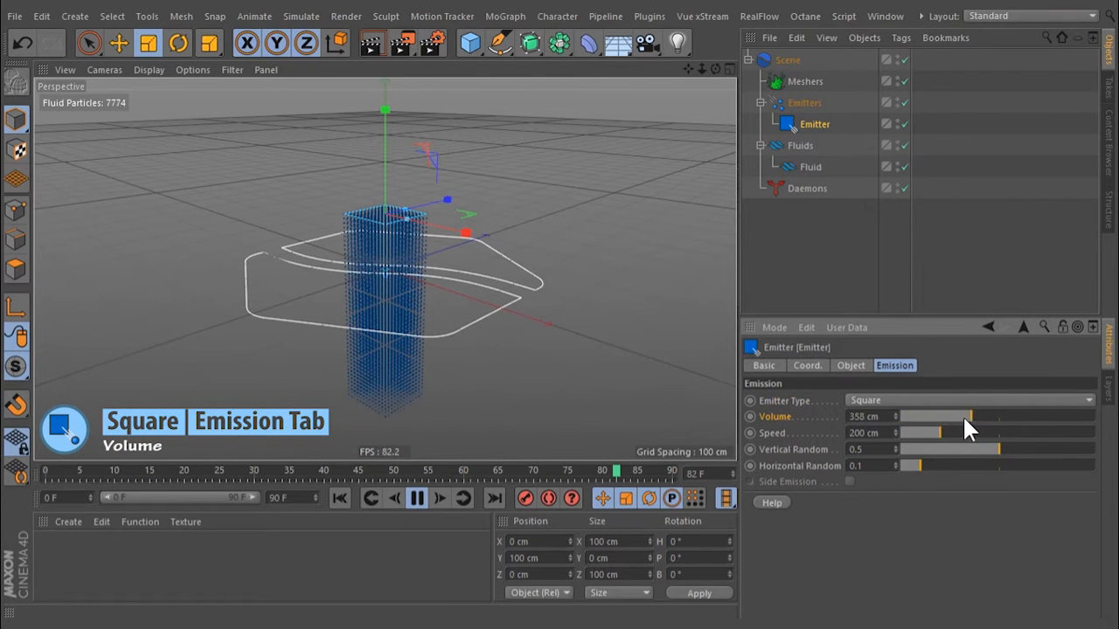
left_click_drag(982, 416, 941, 416)
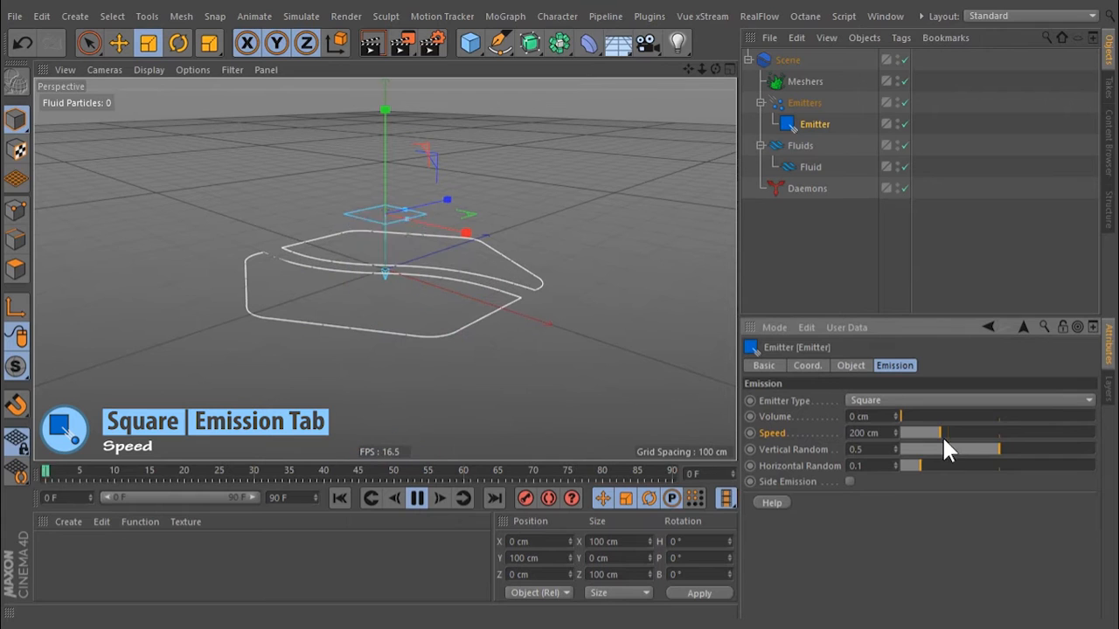
left_click_drag(944, 433, 976, 434)
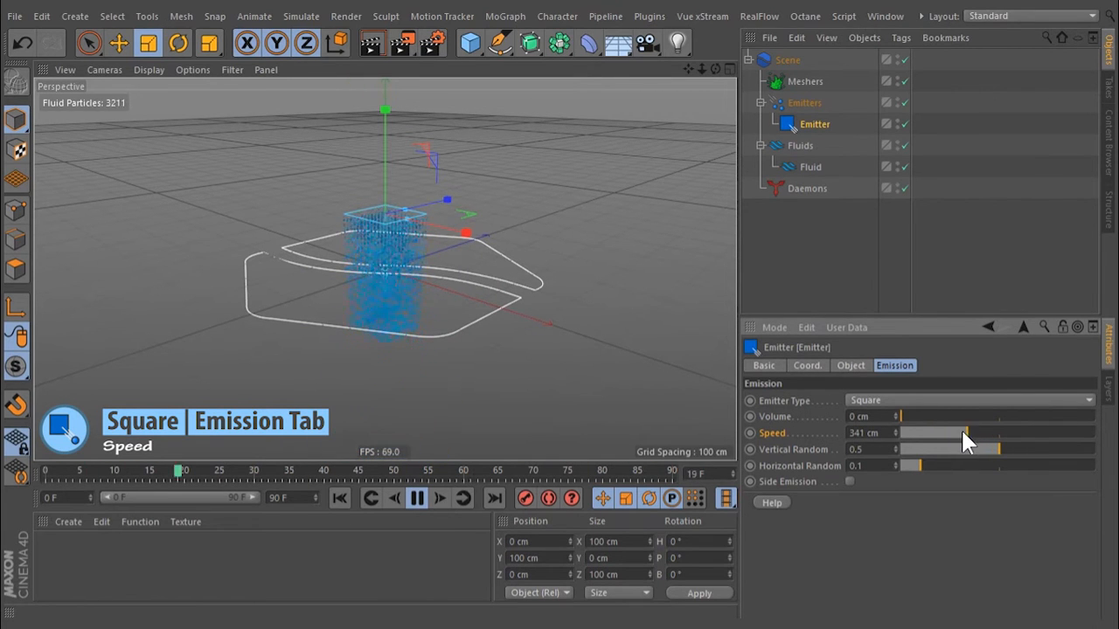
left_click_drag(965, 434, 900, 433)
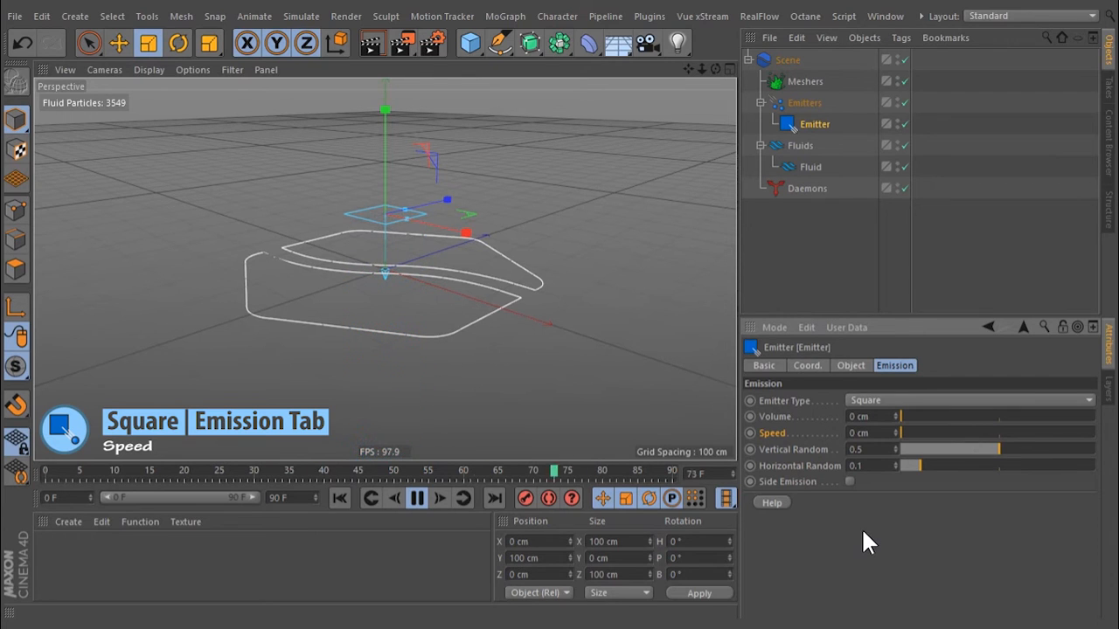
left_click_drag(900, 434, 941, 433)
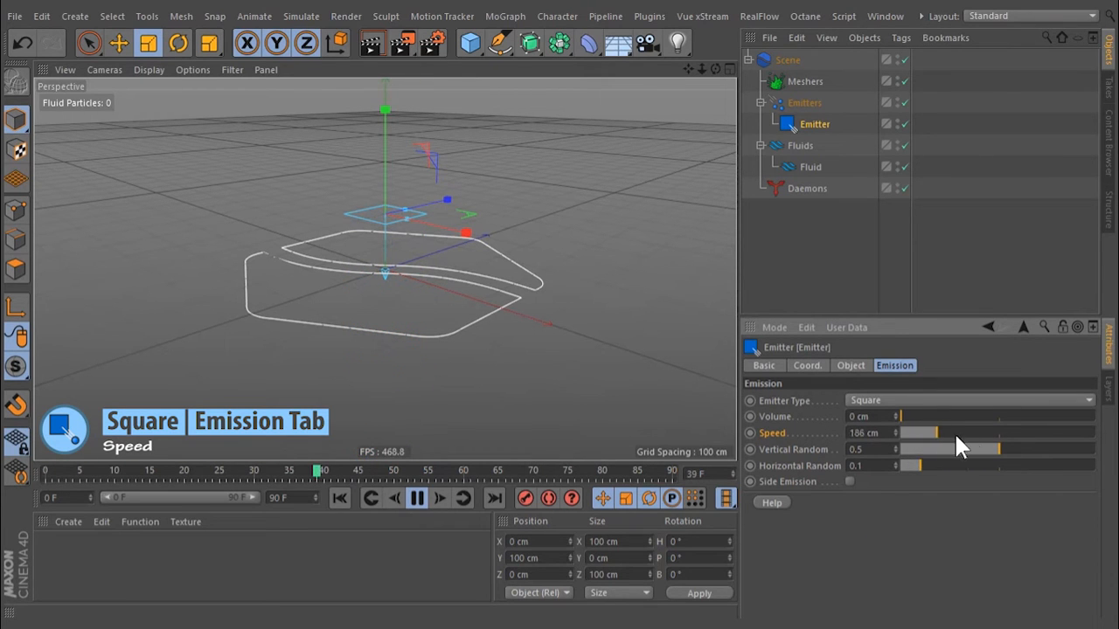
left_click_drag(935, 433, 1005, 433)
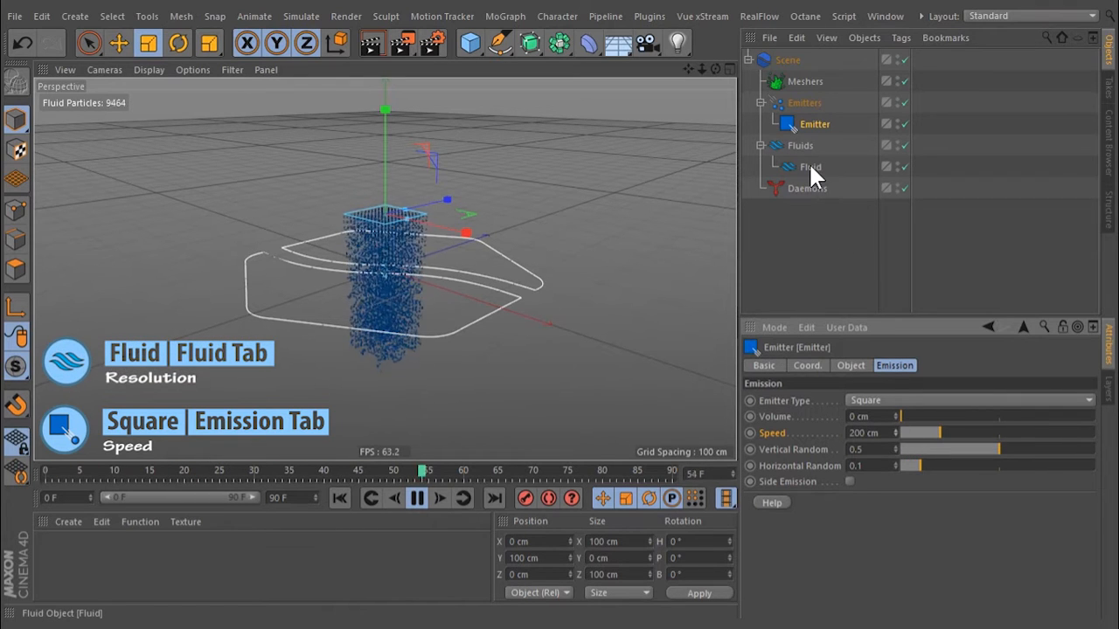
left_click(809, 168)
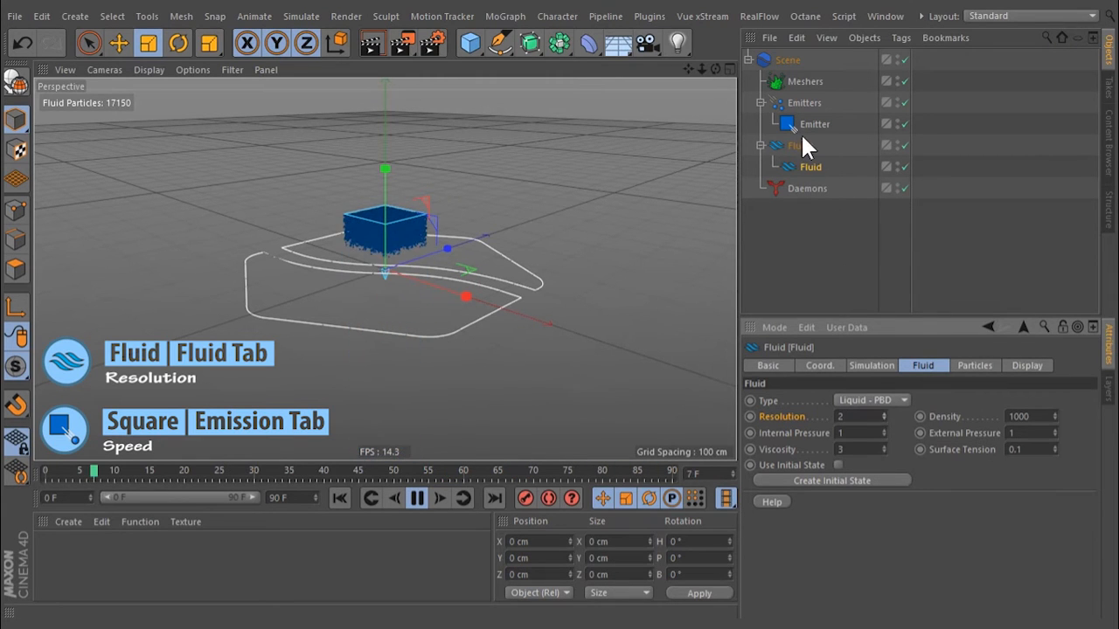
left_click(814, 124)
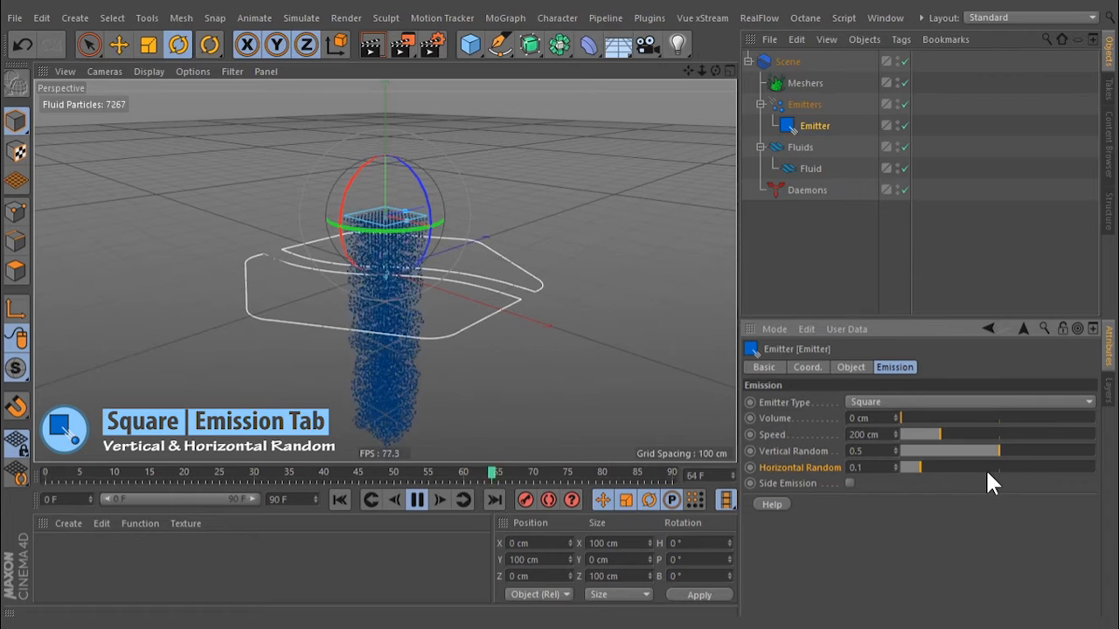
left_click_drag(918, 467, 1049, 466)
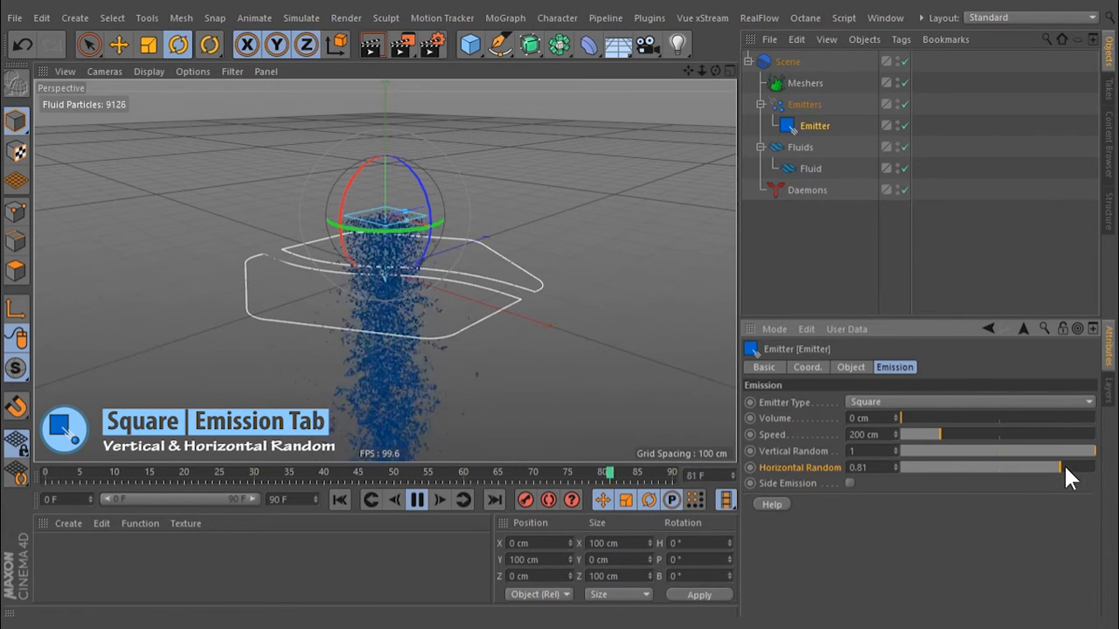
left_click_drag(1031, 467, 1102, 467)
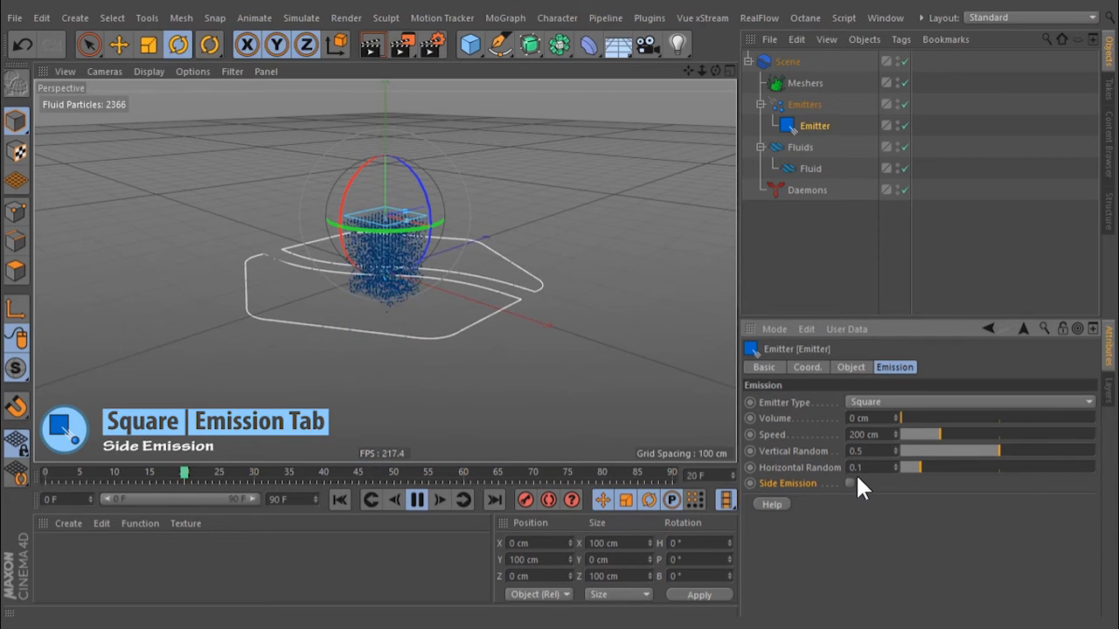
- Enable Side Emission so the square emitter also sprays particles sideways
left_click(849, 482)
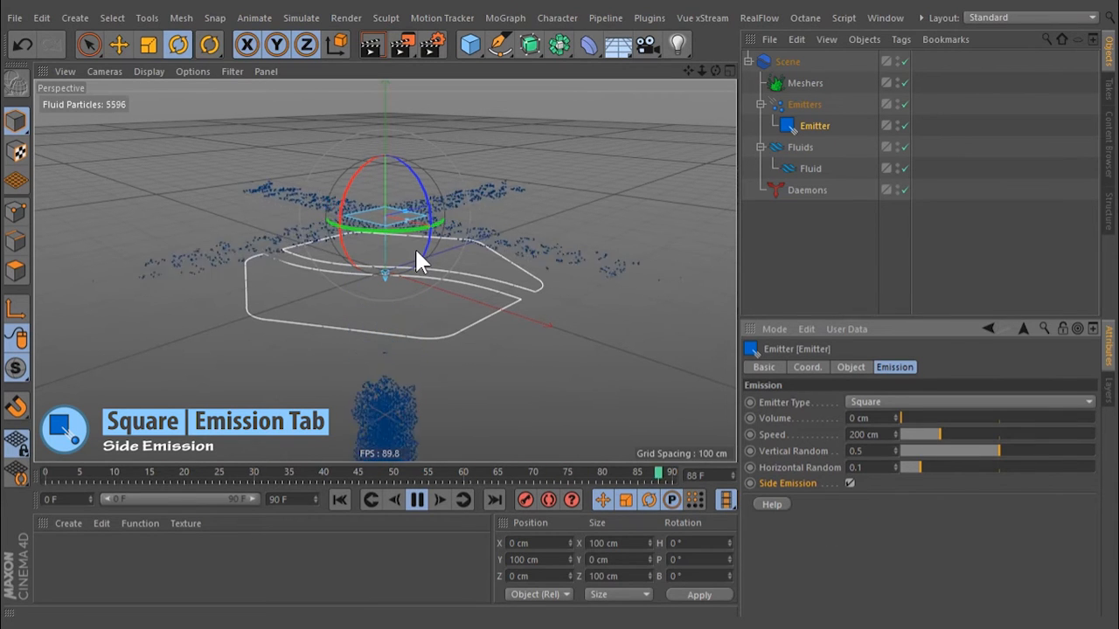